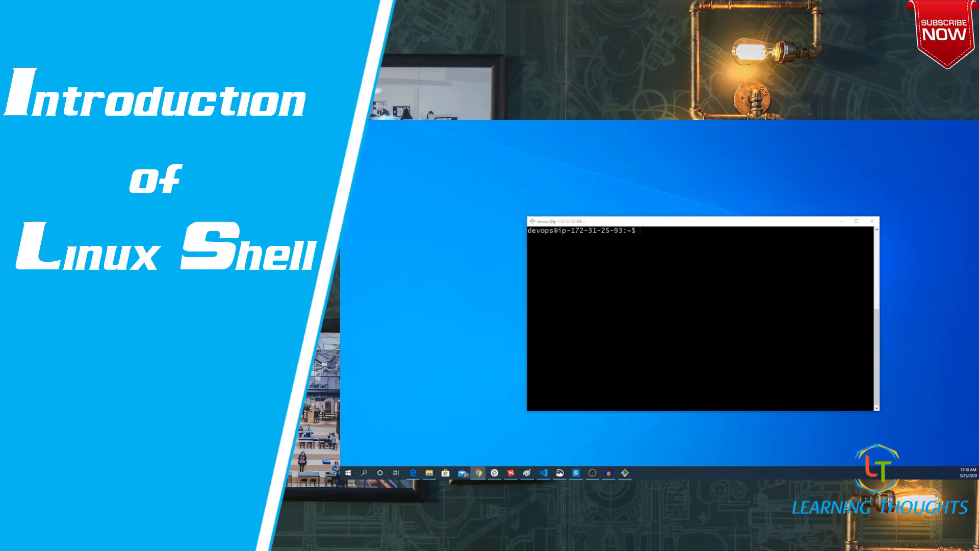
- Close the Git Bash terminal window, leaving the Windows desktop
left_click(872, 222)
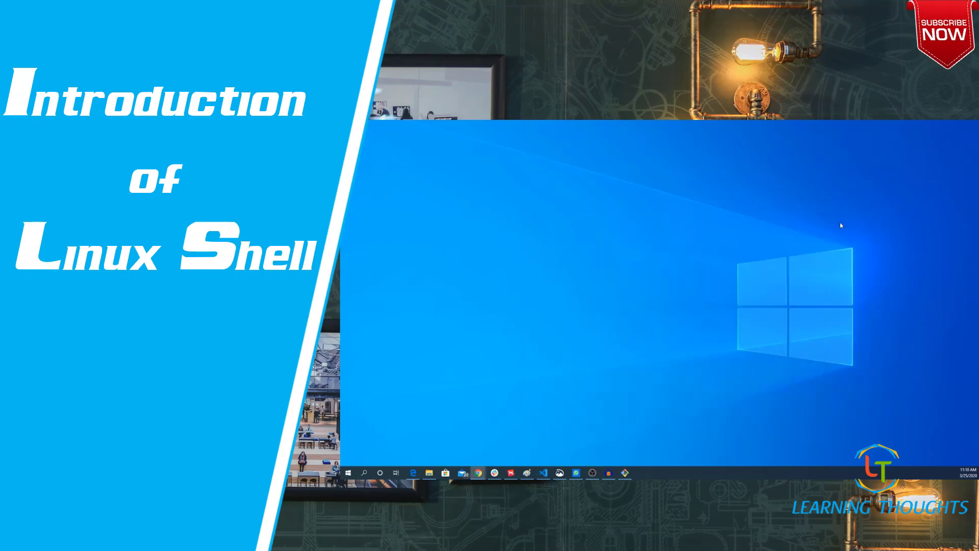
mouse_move(653, 221)
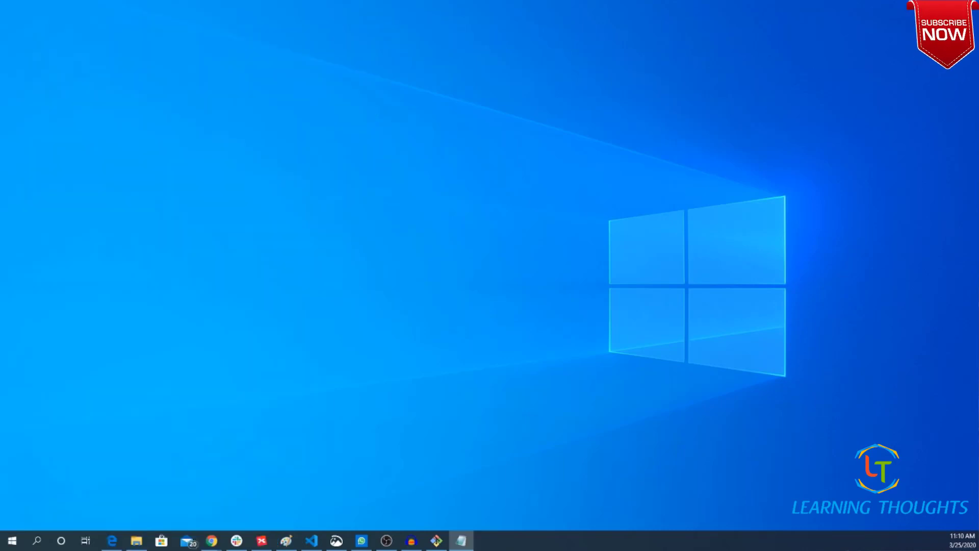
- Write a note headed 'Windows:' with 'Install Terminals to interact with Linux Shell' indented below
left_click(460, 541)
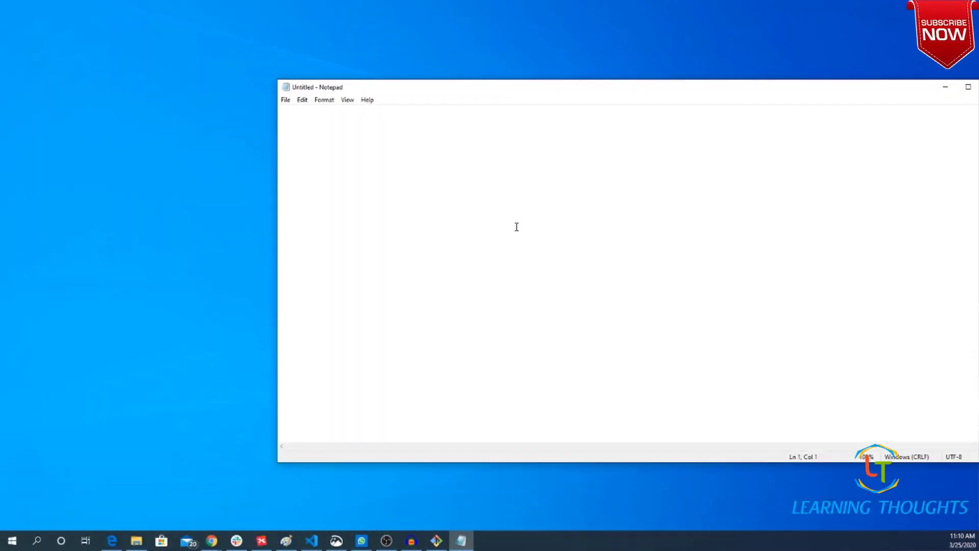
type("Window")
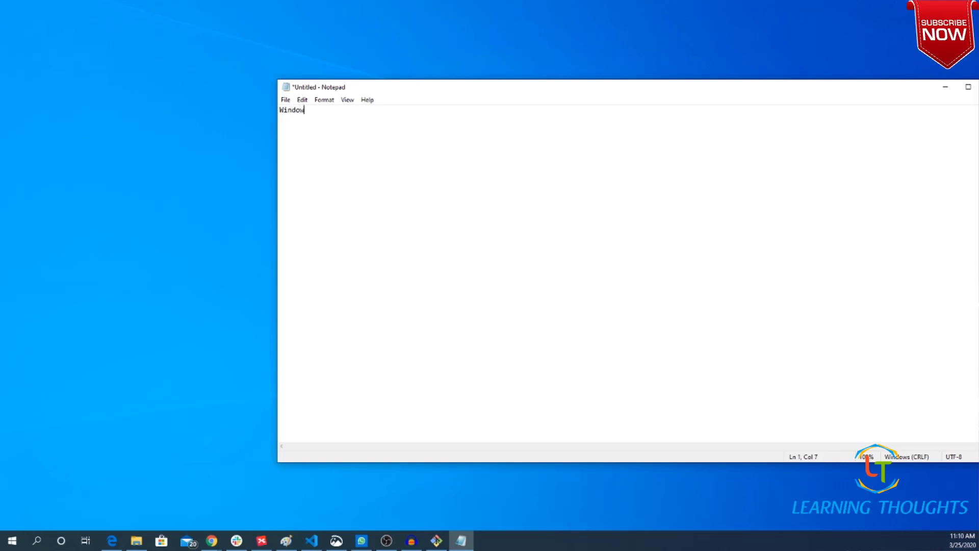
type("s:")
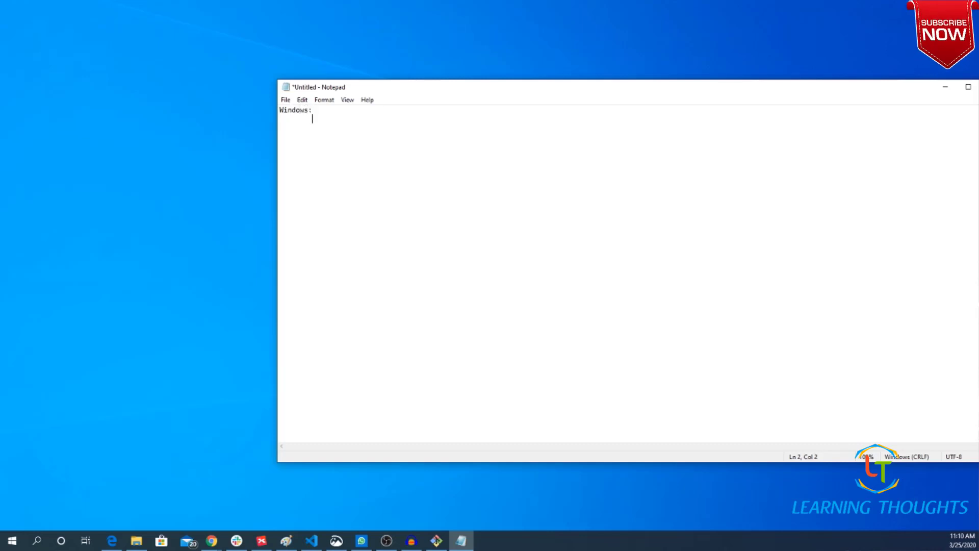
type("Insta")
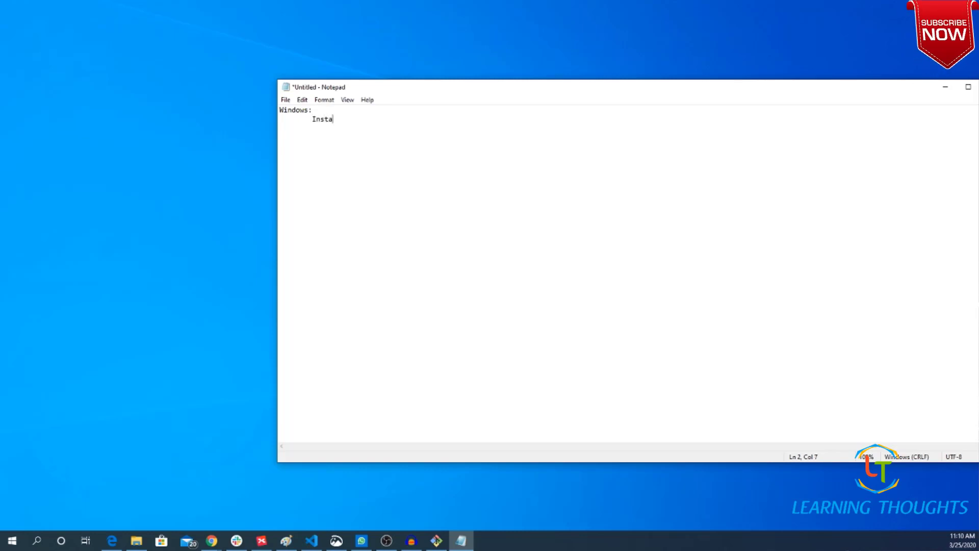
type("ll Term")
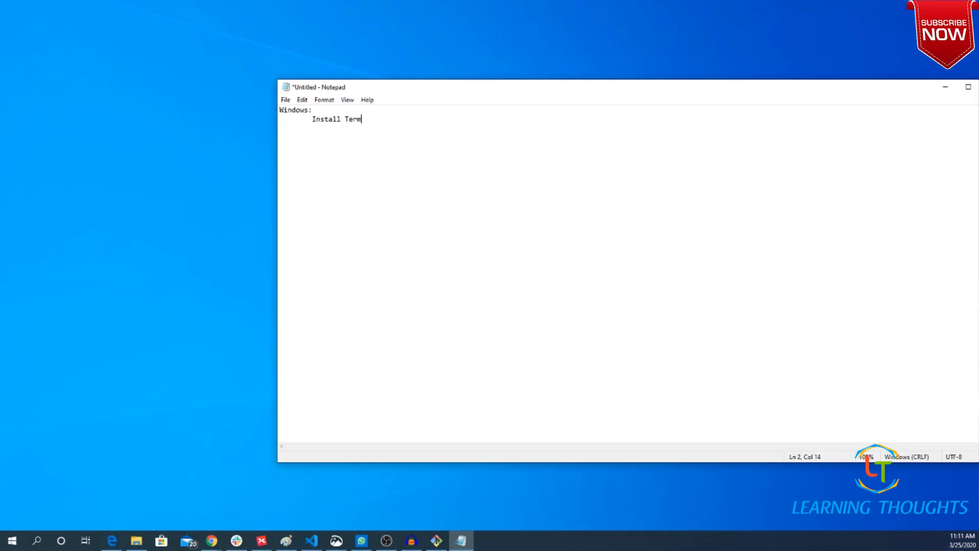
type("inals to")
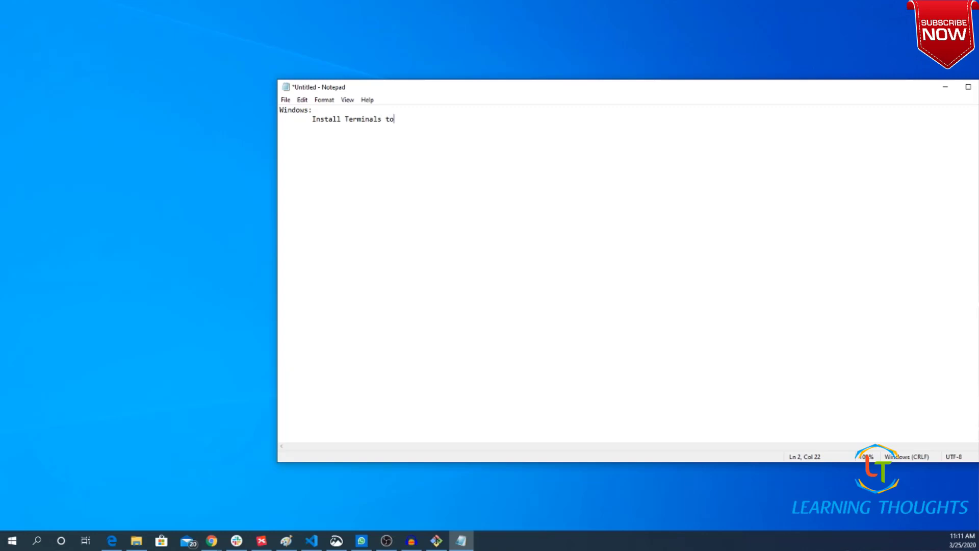
type("interact")
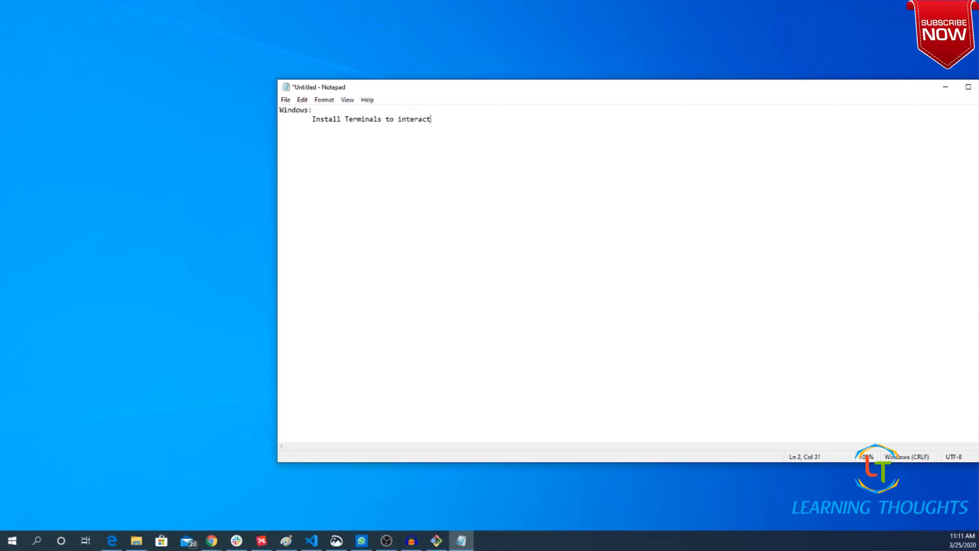
type("with")
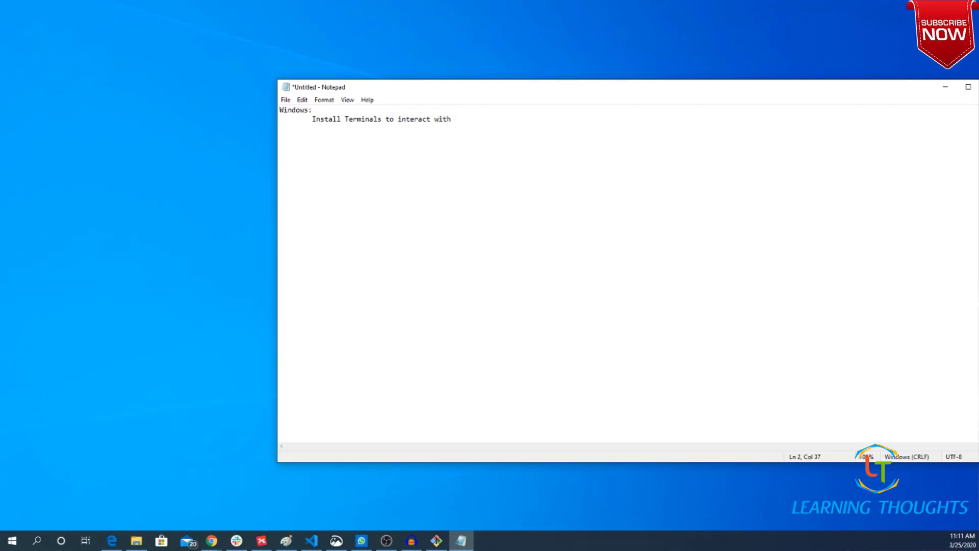
type("Linux Shell")
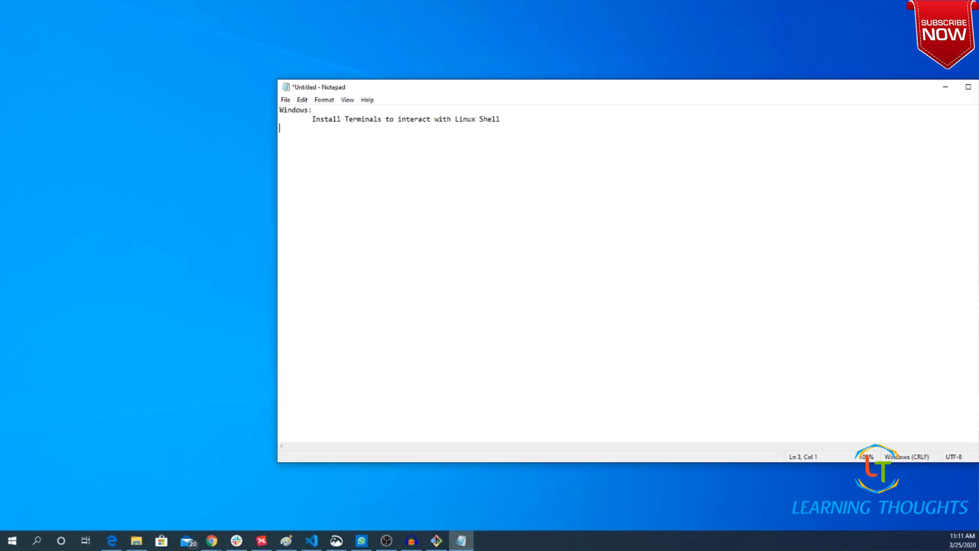
mouse_move(357, 146)
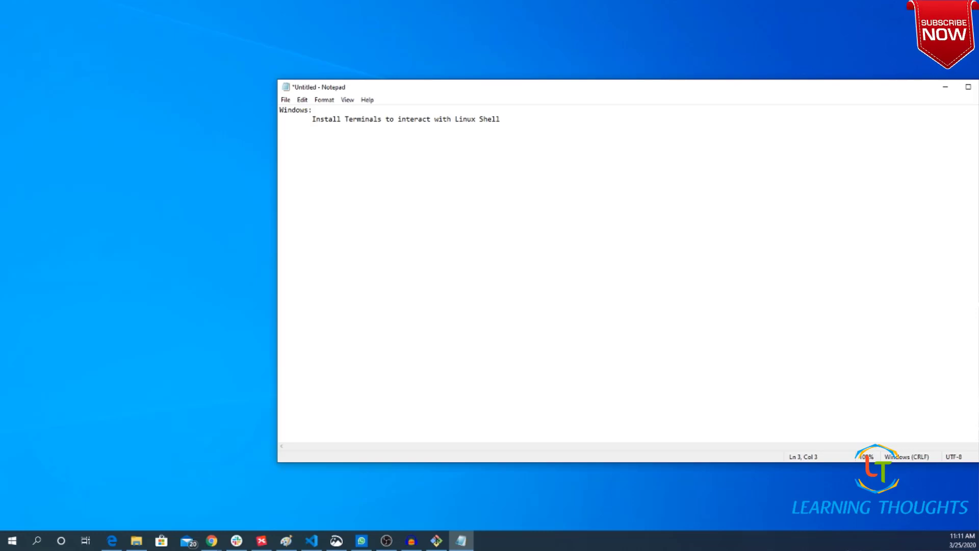
- List Git Bash, Putty and Cygwin as asterisk bullets under the terminals line
type("* Git Bash")
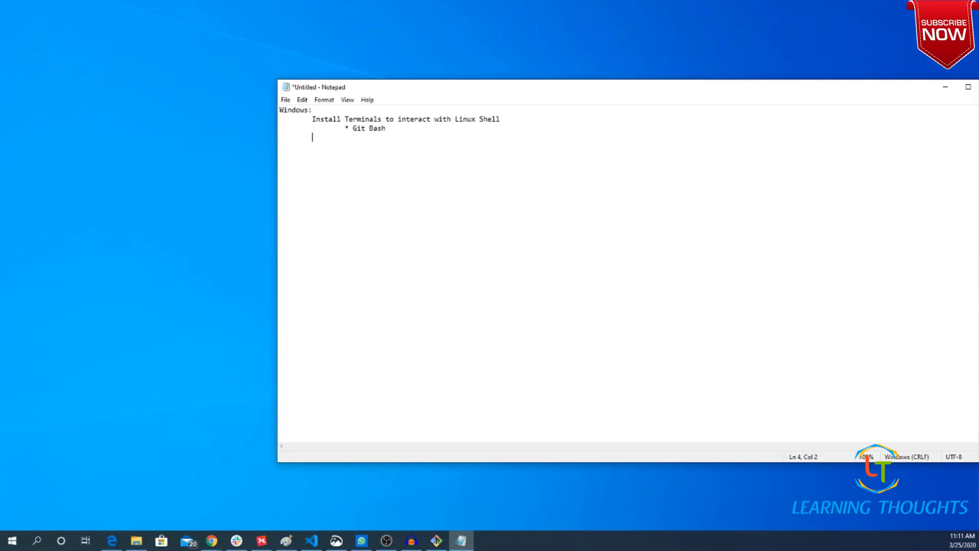
type("* P")
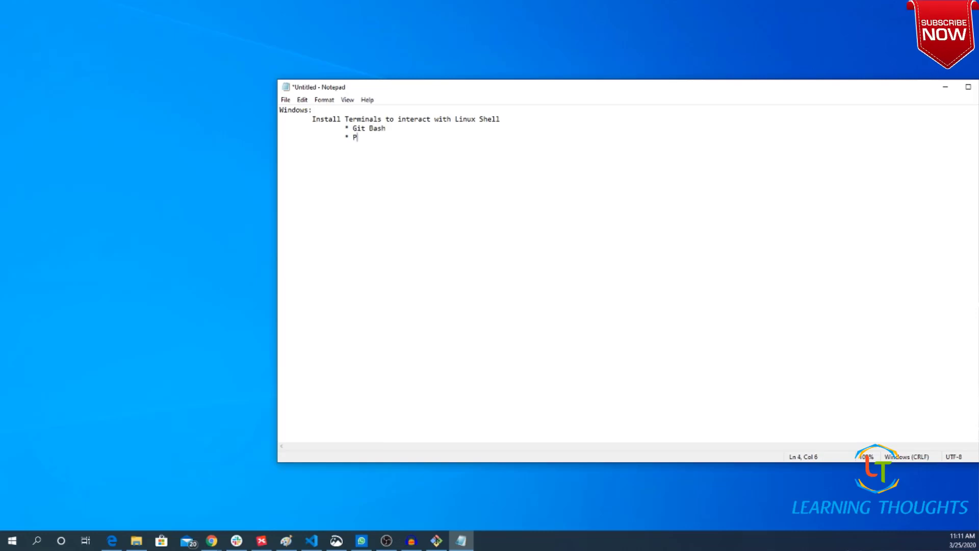
type("utty")
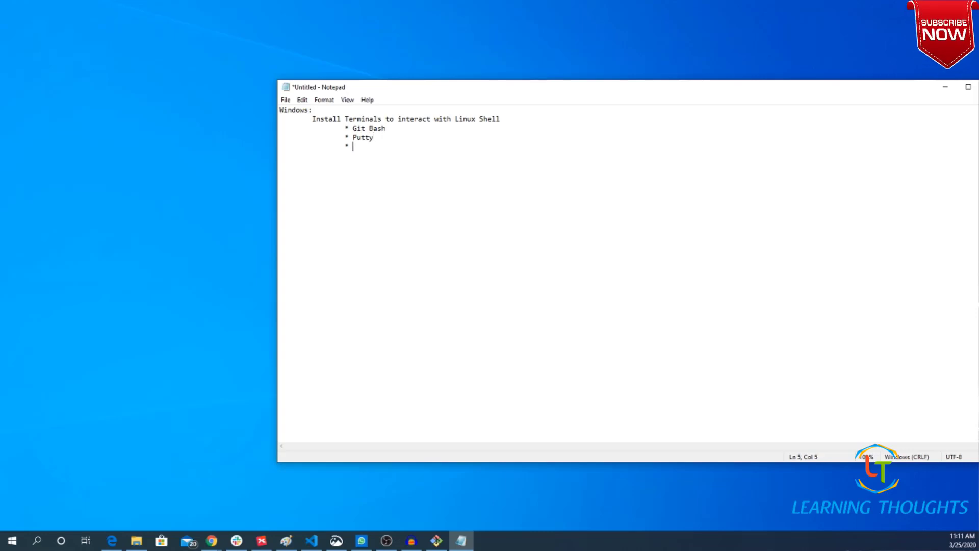
type("Cygwi")
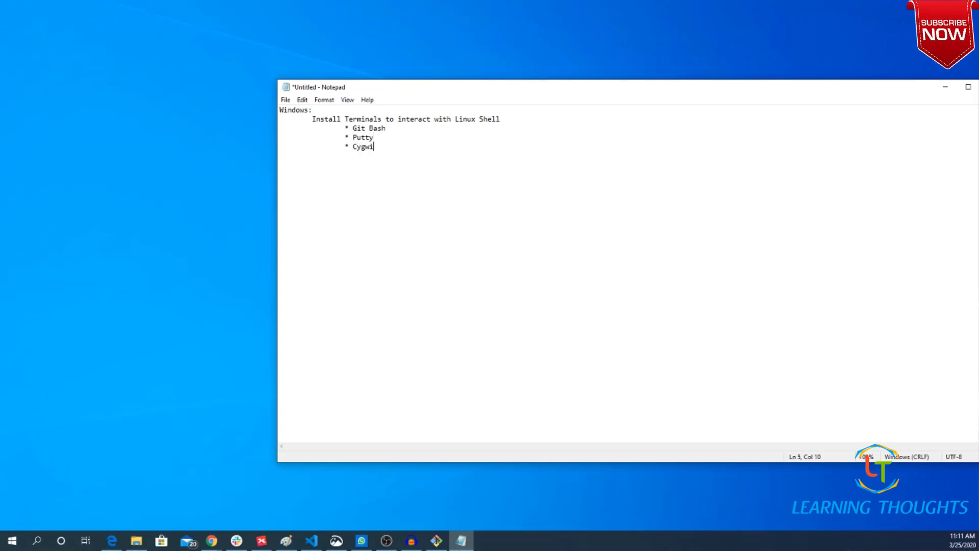
type("n")
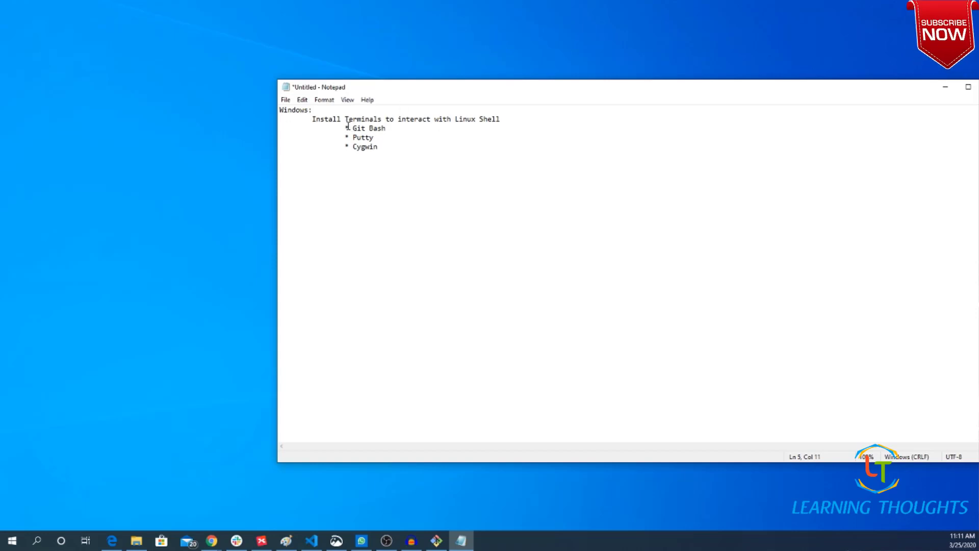
double_click(368, 129)
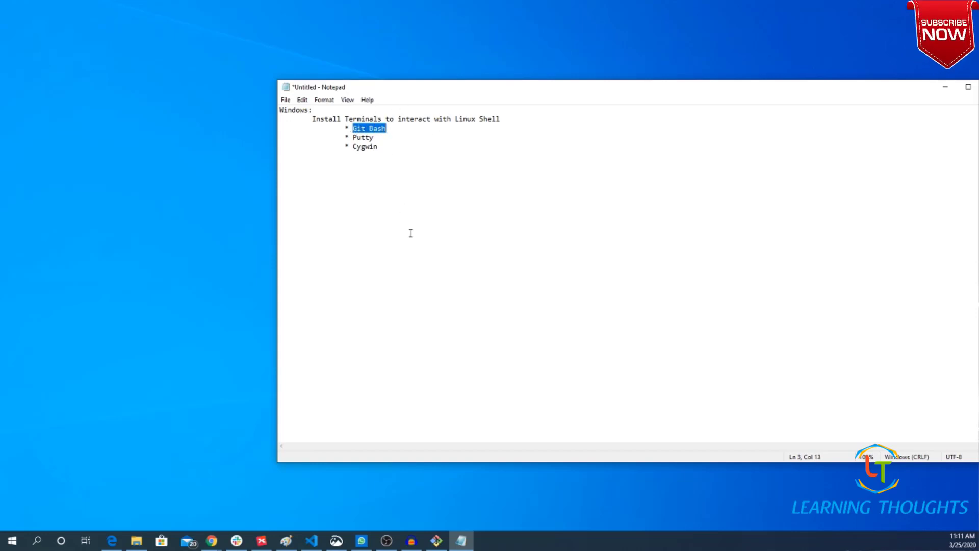
mouse_move(414, 134)
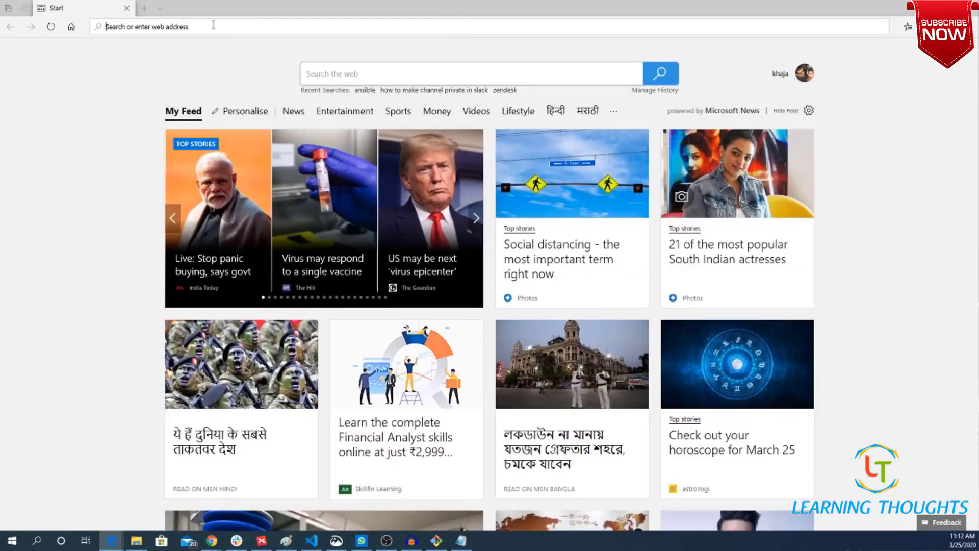
- Search Bing for 'git for windows' from the Edge address bar
type("github.com/")
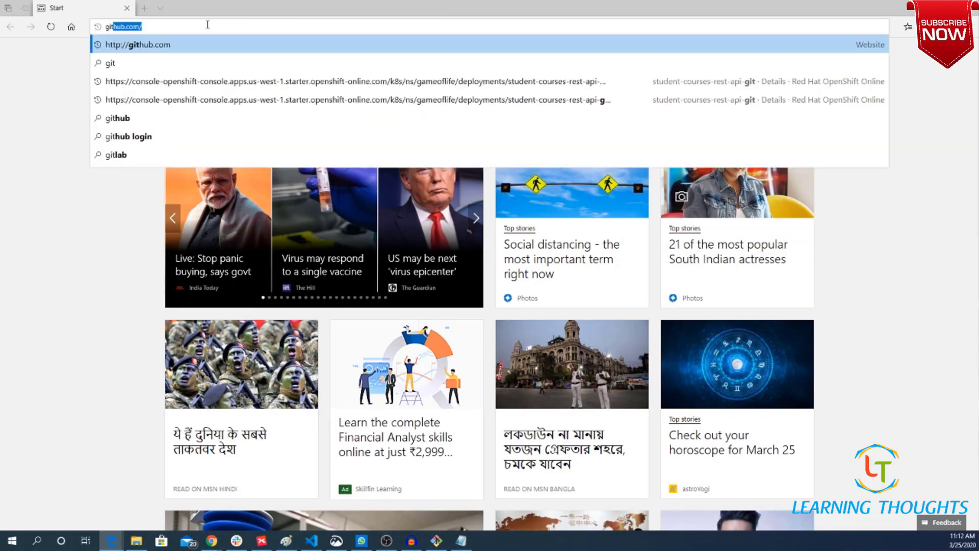
type("git for w")
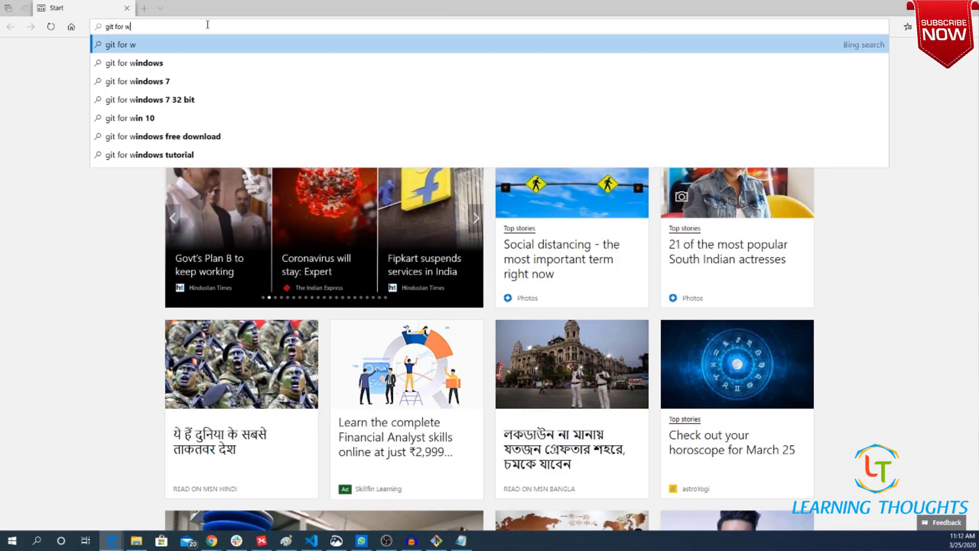
type("ndo")
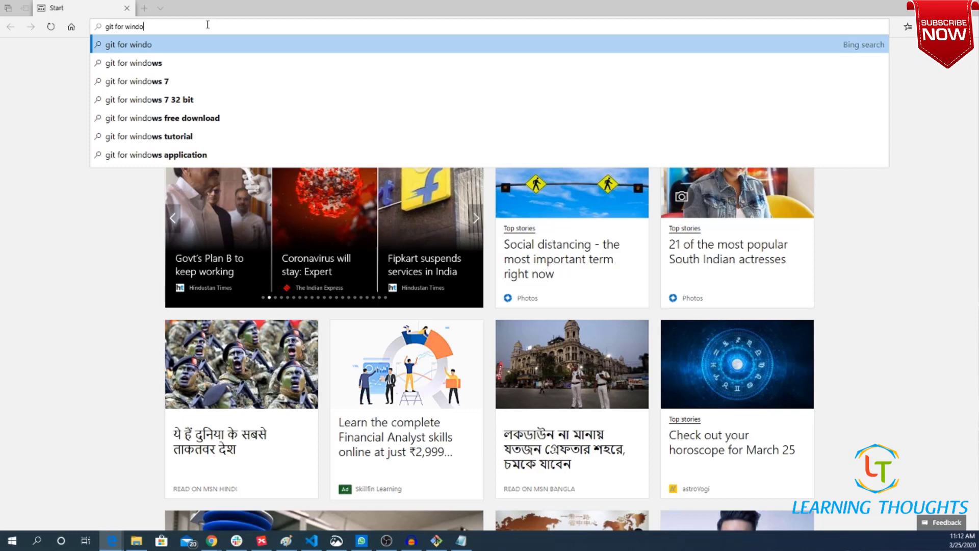
left_click(136, 63)
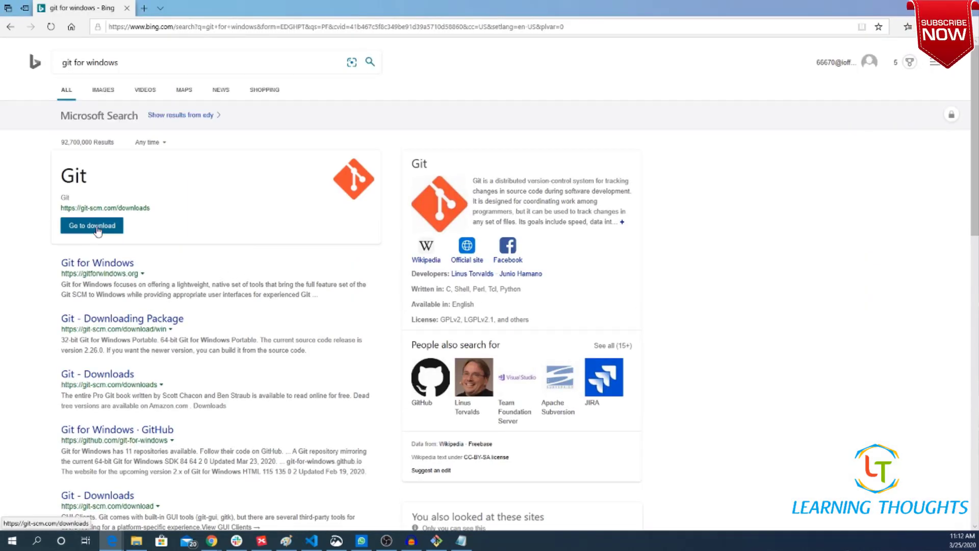
- View the git-scm.com Downloads page offering Git 2.26.0 for Windows, then minimize Edge
left_click(91, 226)
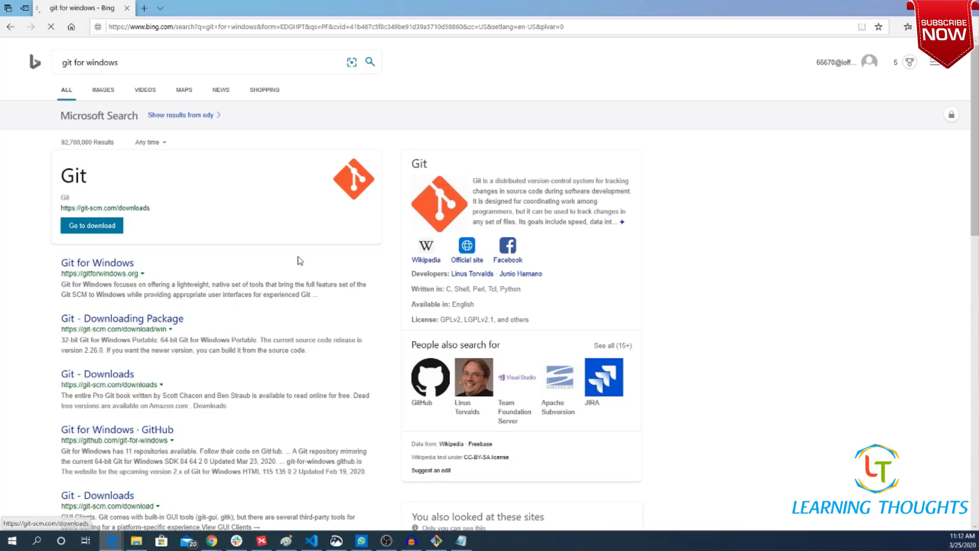
left_click(91, 225)
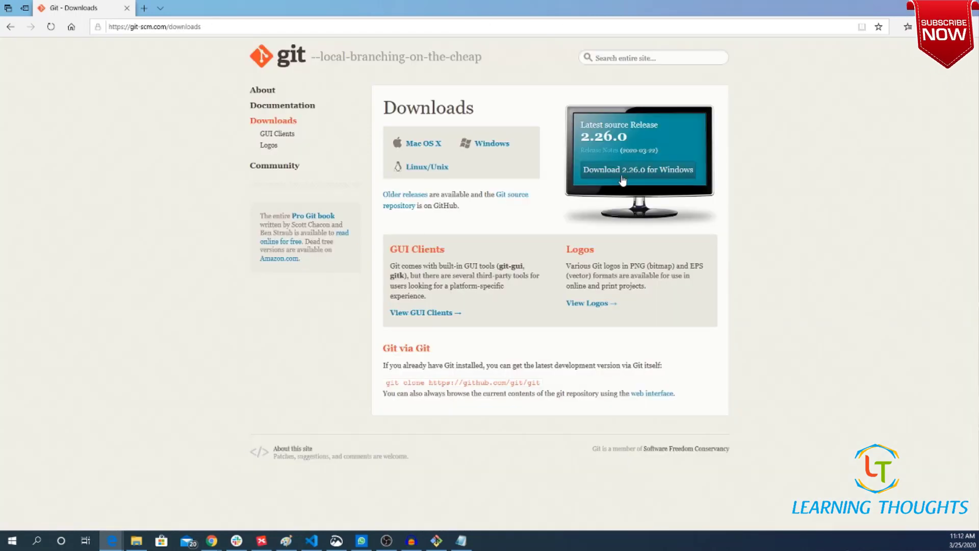
mouse_move(638, 175)
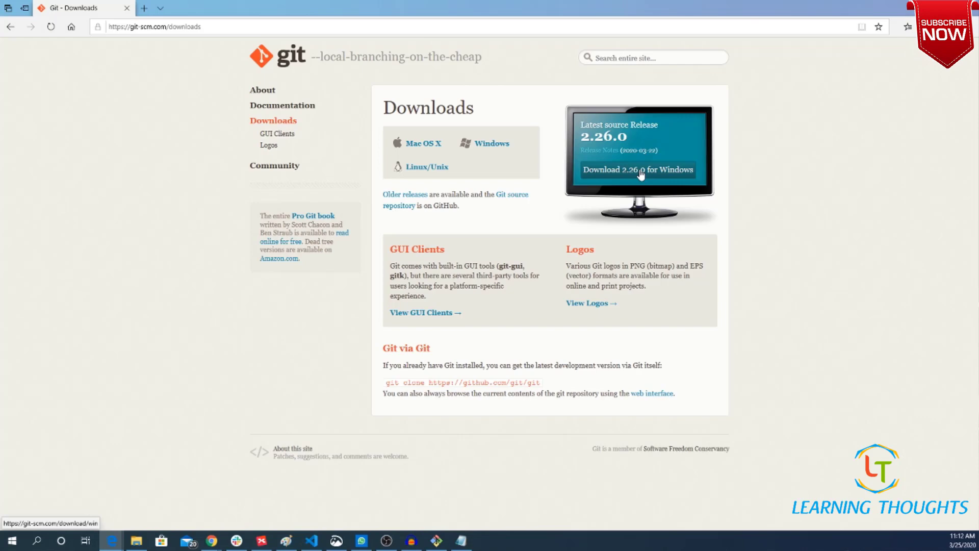
mouse_move(836, 33)
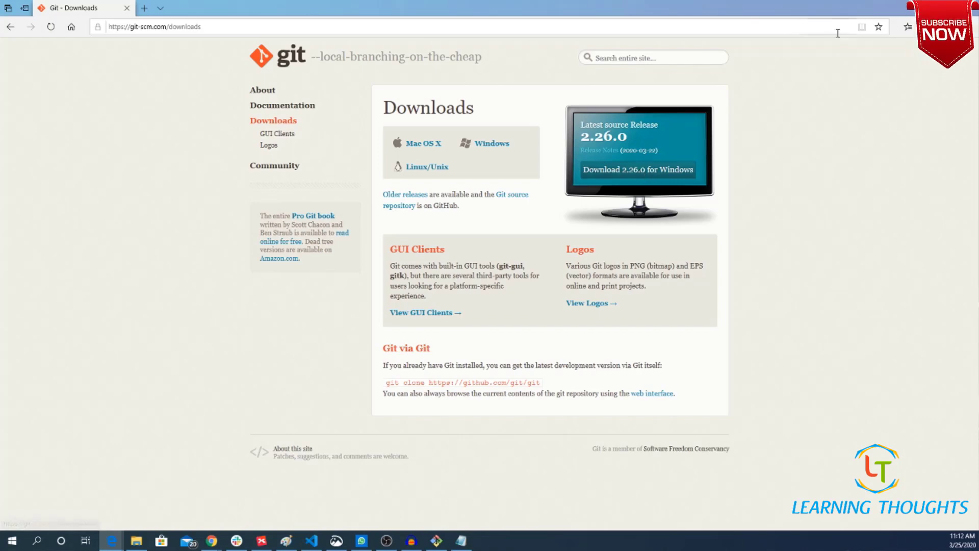
left_click(461, 540)
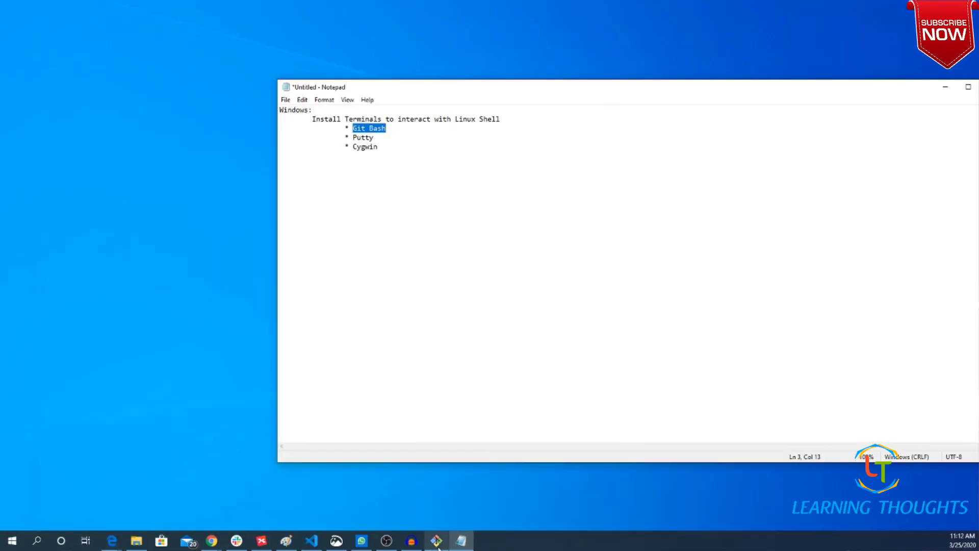
- Launch an administrator Windows PowerShell window from the taskbar
left_click(435, 541)
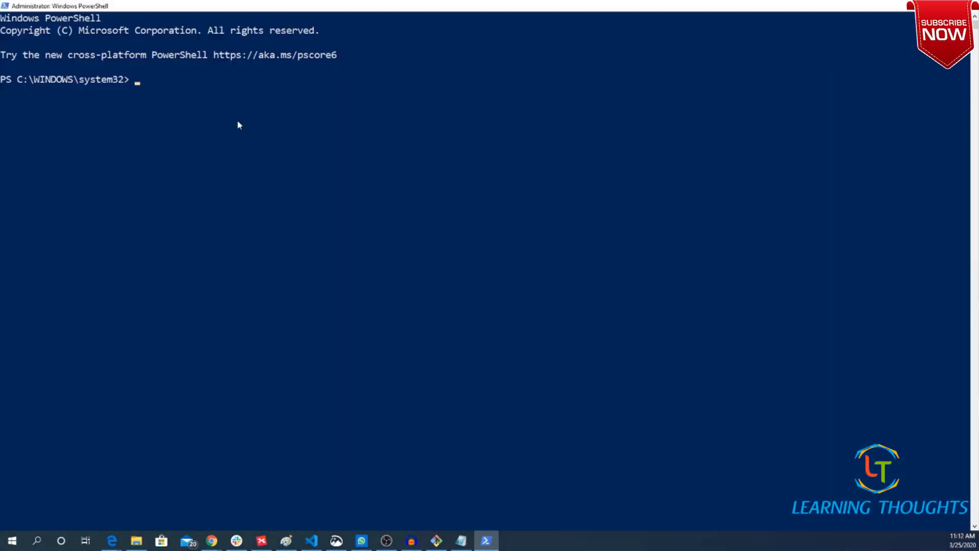
- Run 'ssh --version' in PowerShell to check the ssh client
type("ssh")
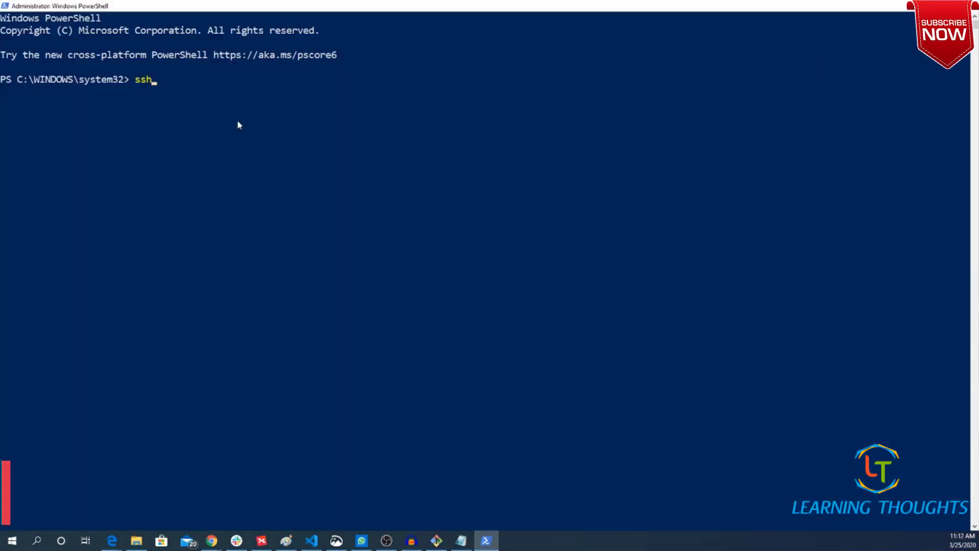
type("--ver")
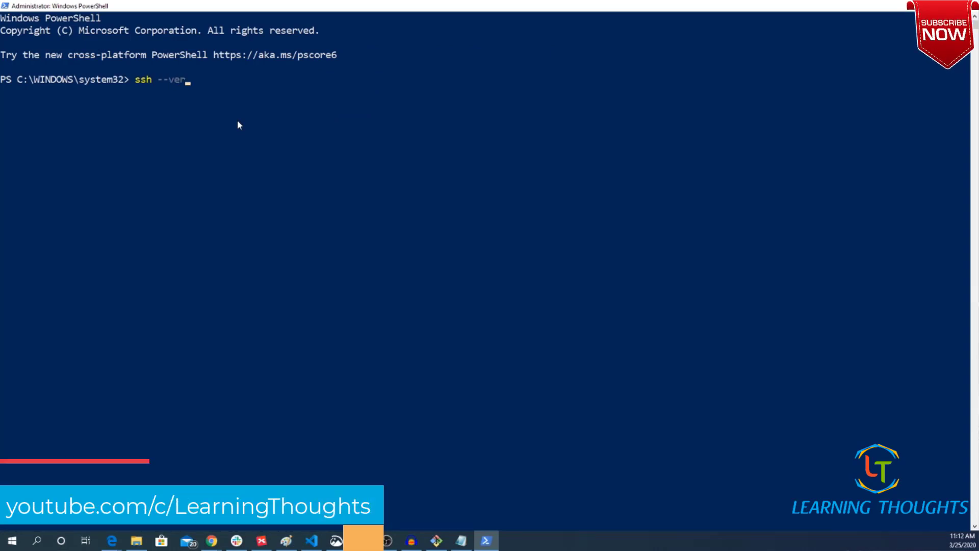
key("Return")
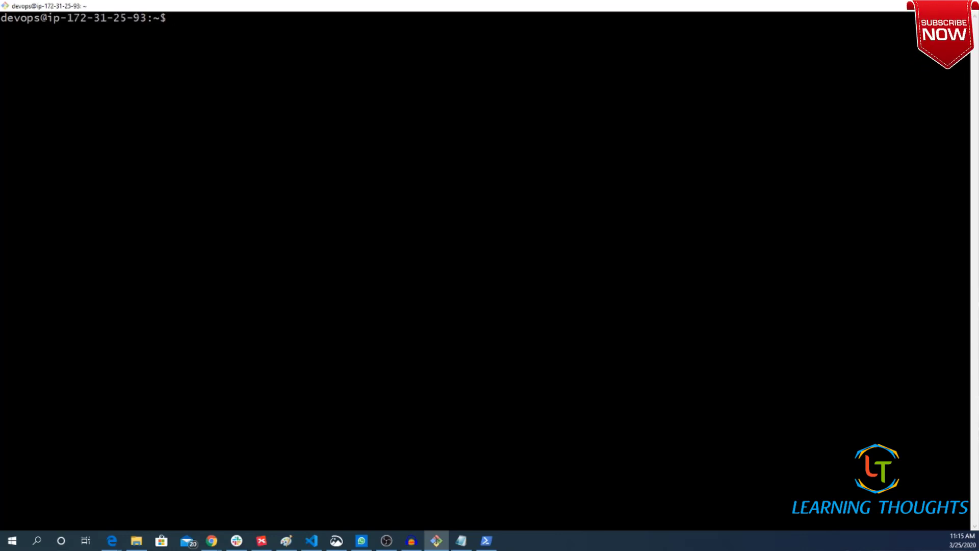
- Become root with 'sudo -i', run the mistyped 'ext', then exit to the devops prompt
type("sudo -i")
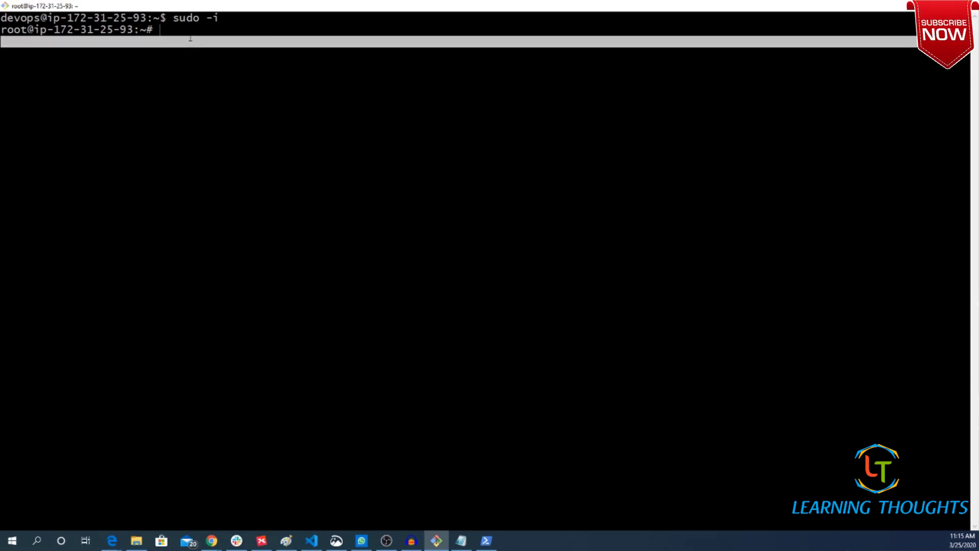
type("e")
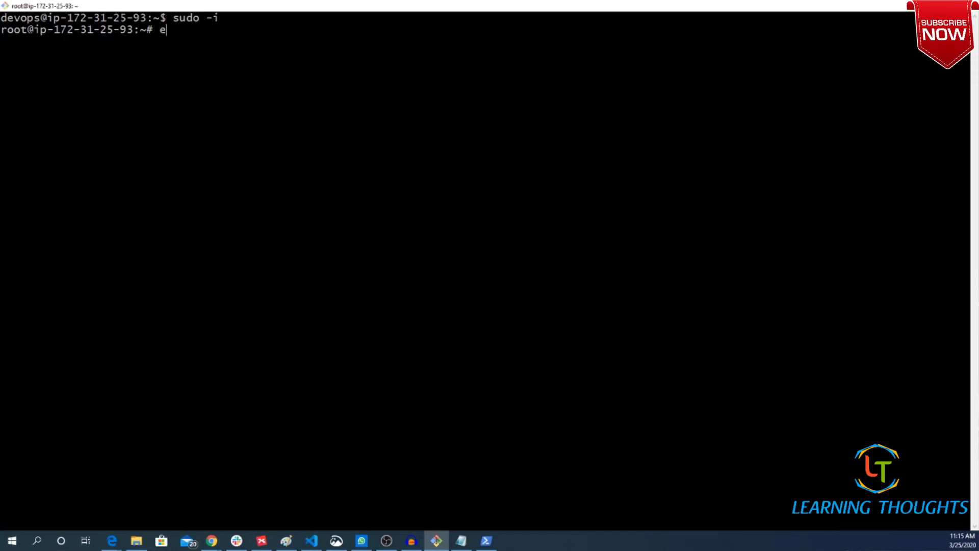
key("Return")
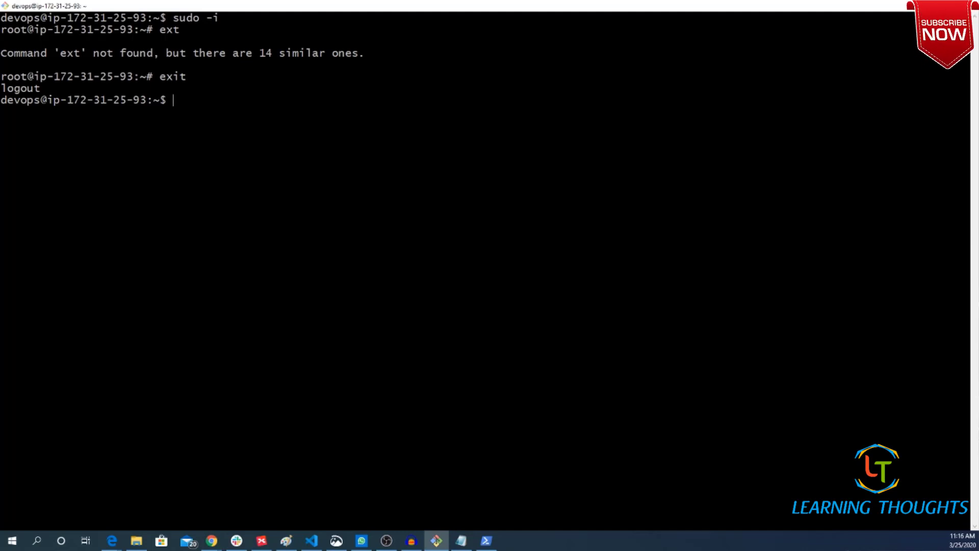
- Run a gibberish command to get 'command not found', then cancel a half-typed exit/sudo -i with Ctrl+C
type("jksdhfdsajklfhskj")
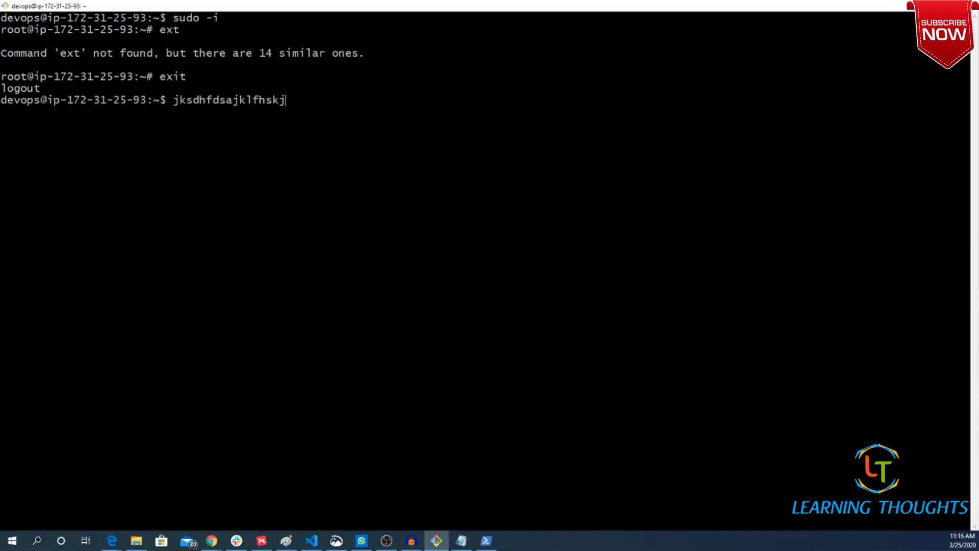
key("Return")
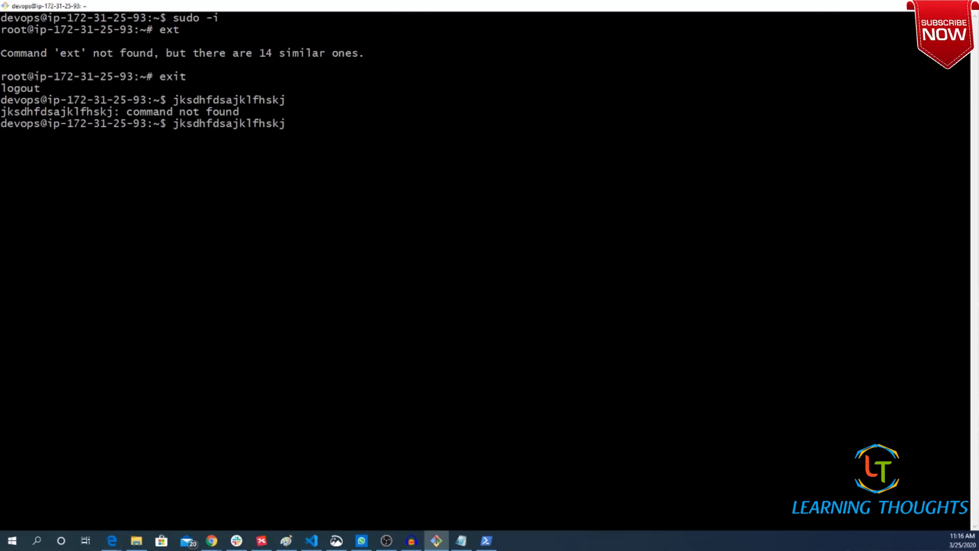
type("exit")
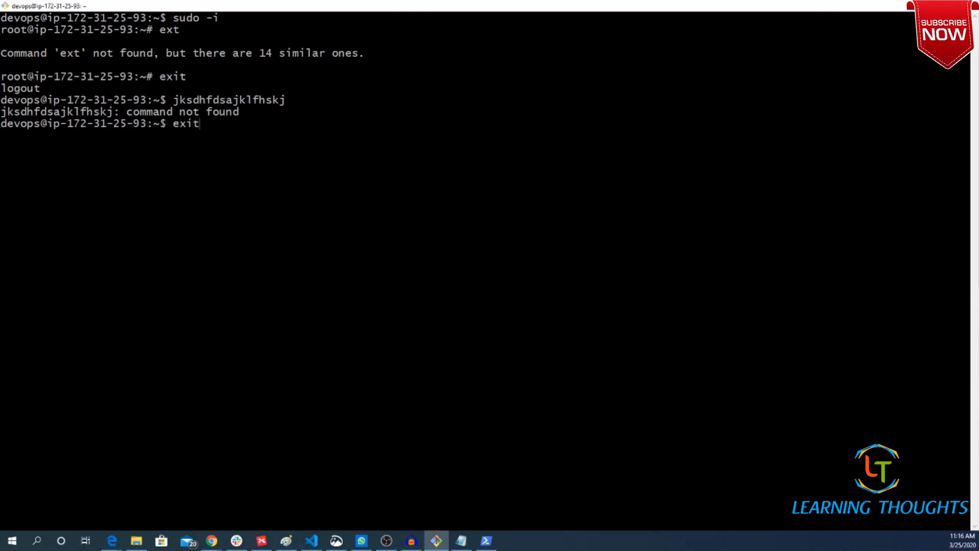
type("sudo -i")
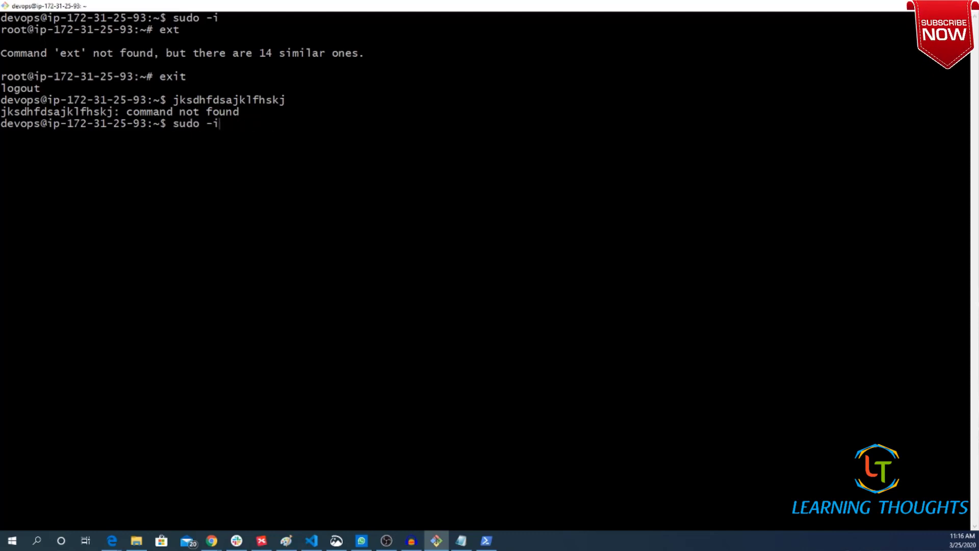
key("ctrl+c")
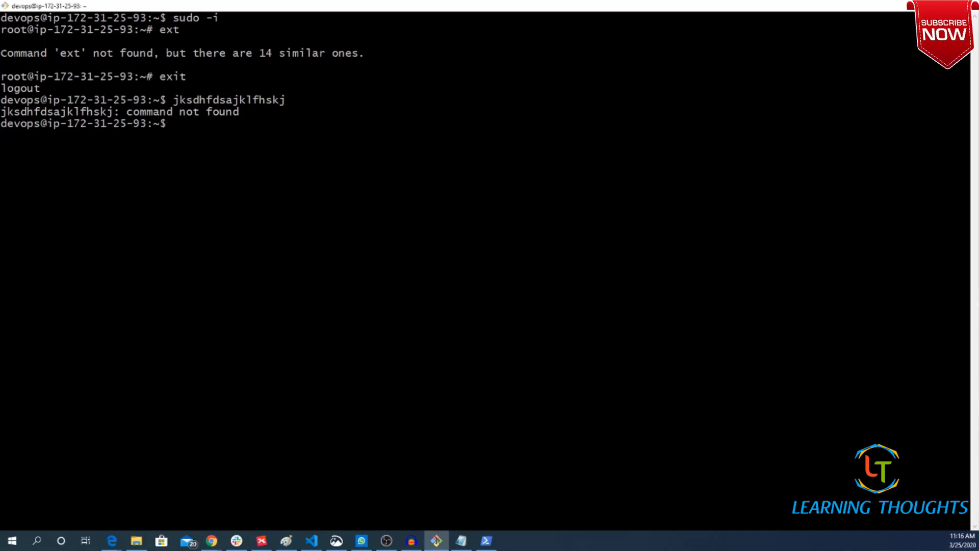
- Run cal, date, df and free to show the calendar, date, disk usage and memory usage
type("cal")
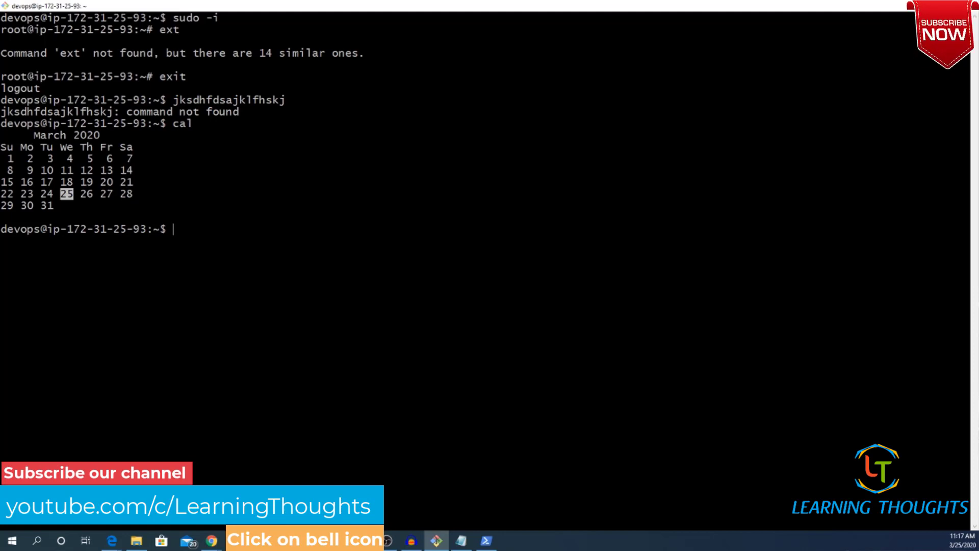
type("dat")
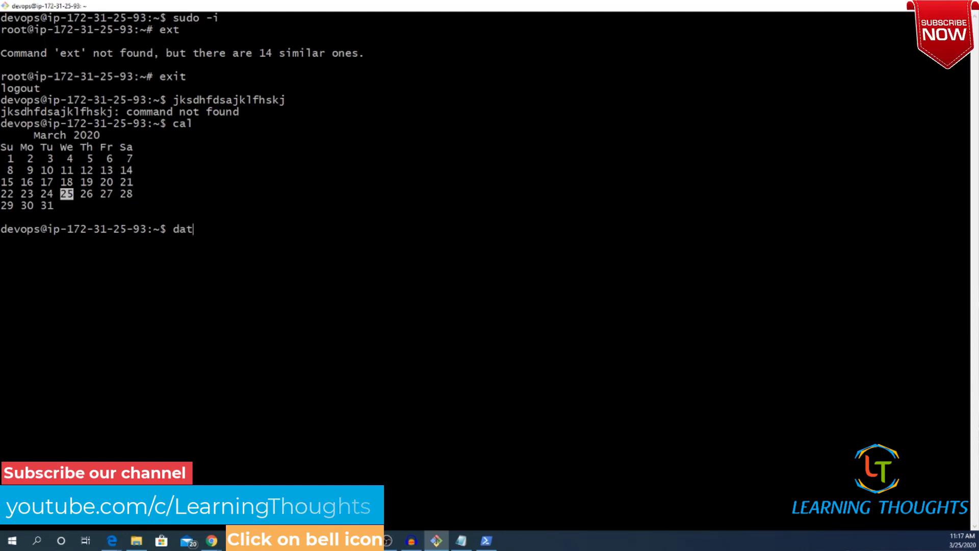
key("Return")
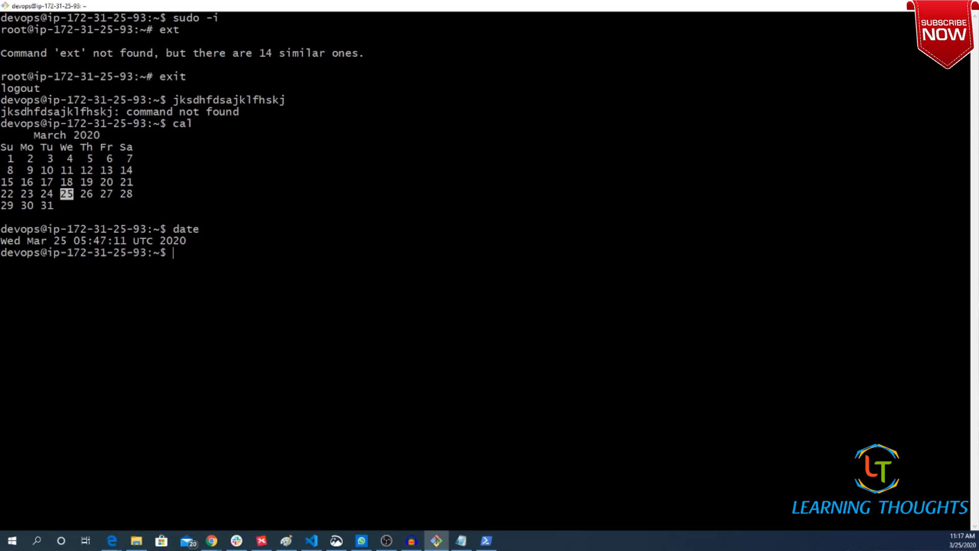
type("df")
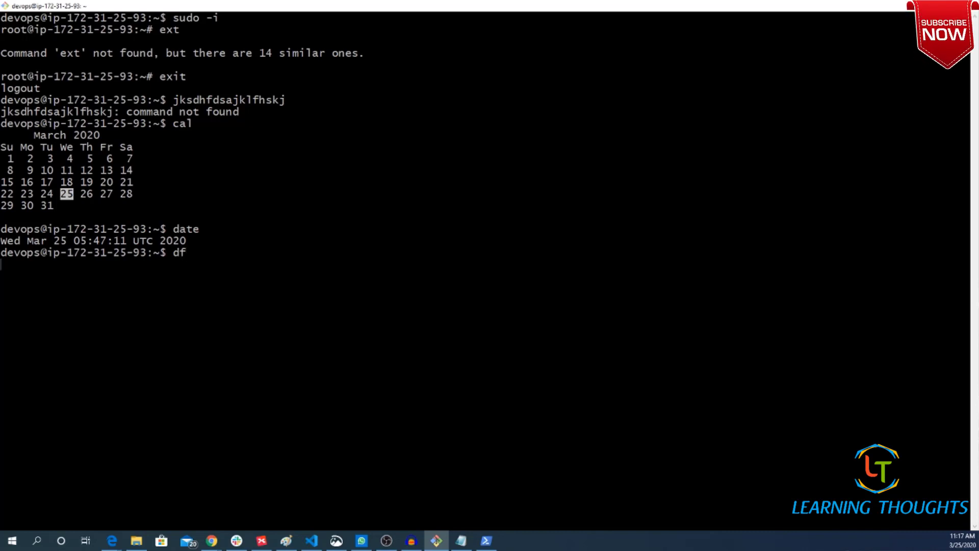
key("Return")
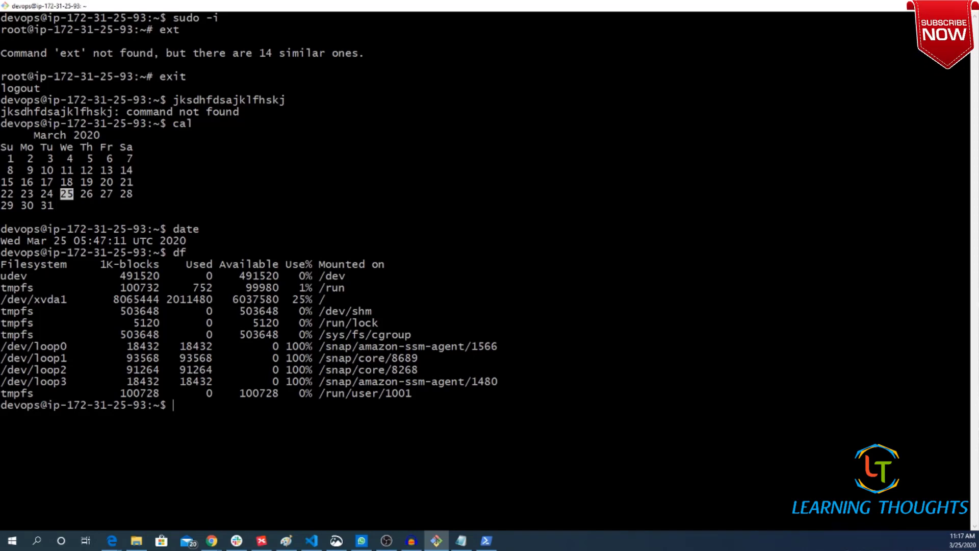
type("free")
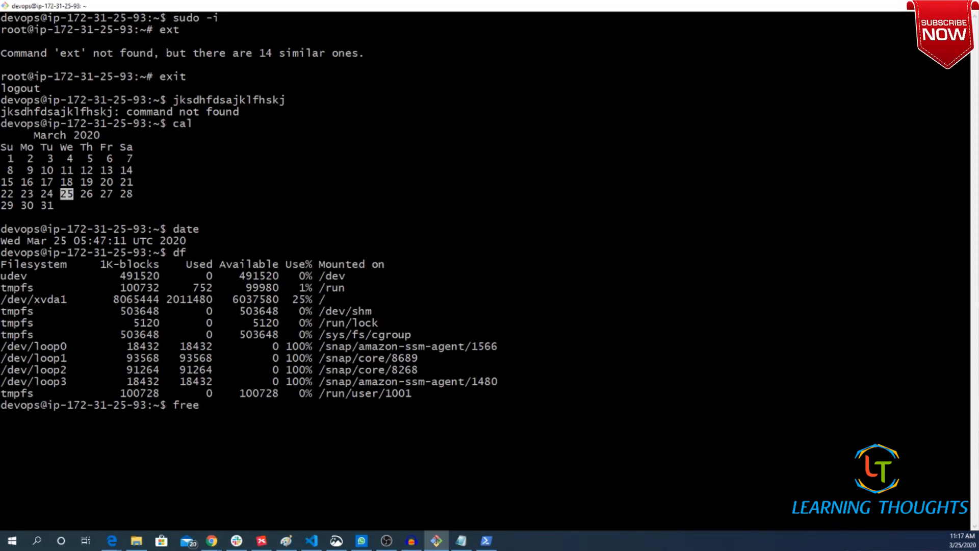
key("Return")
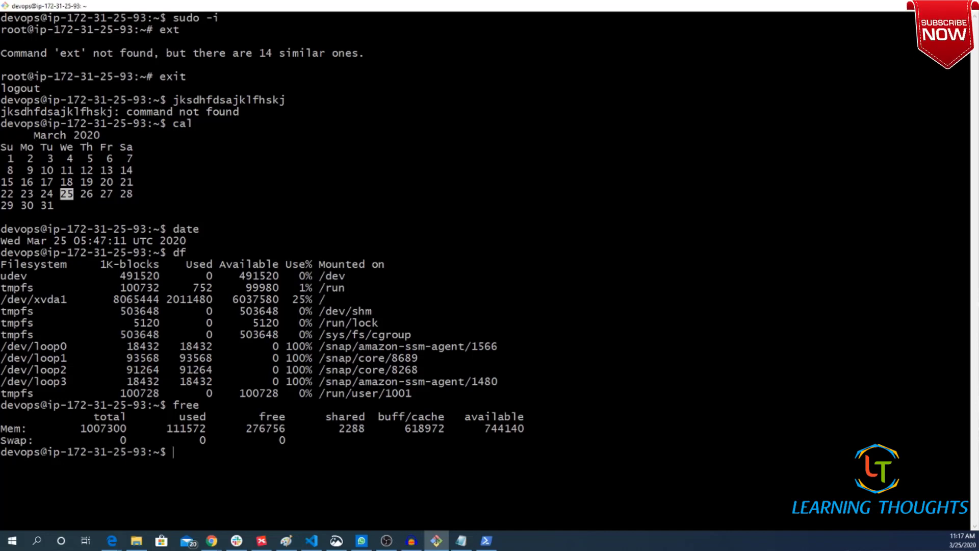